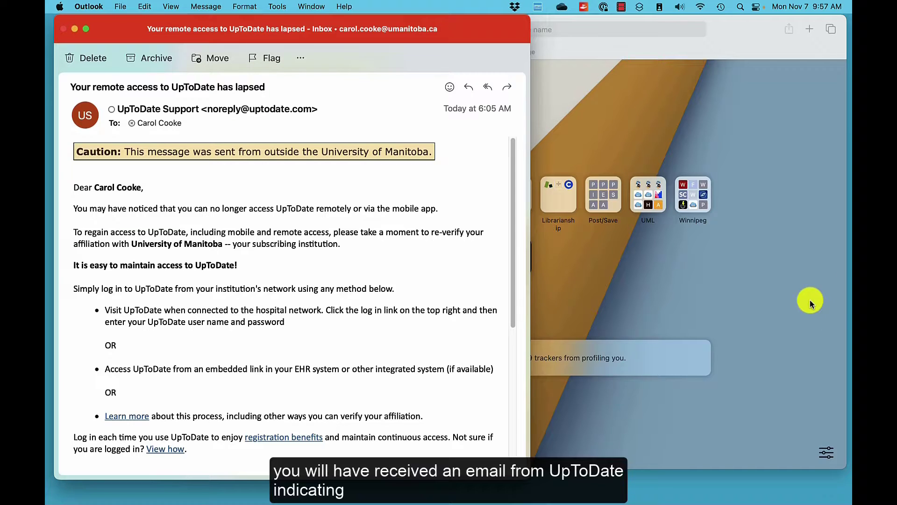
pyautogui.moveTo(342, 101)
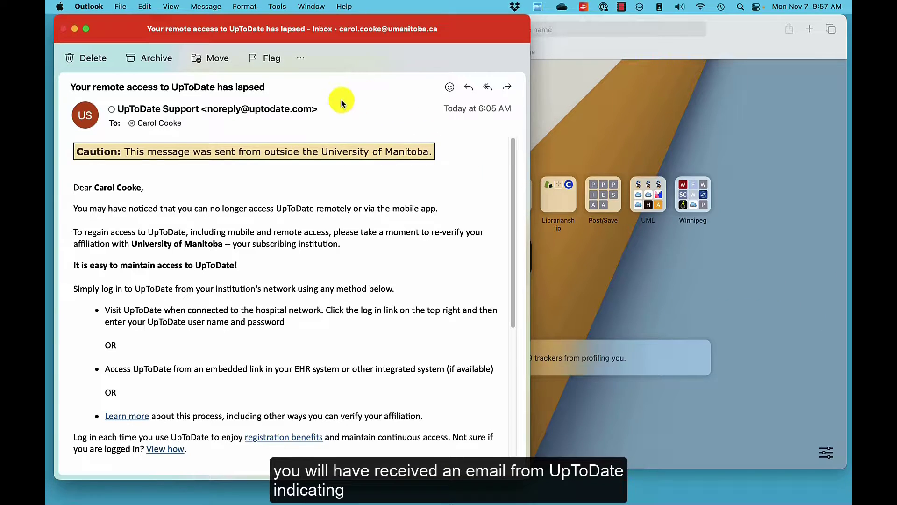
pyautogui.moveTo(101, 88)
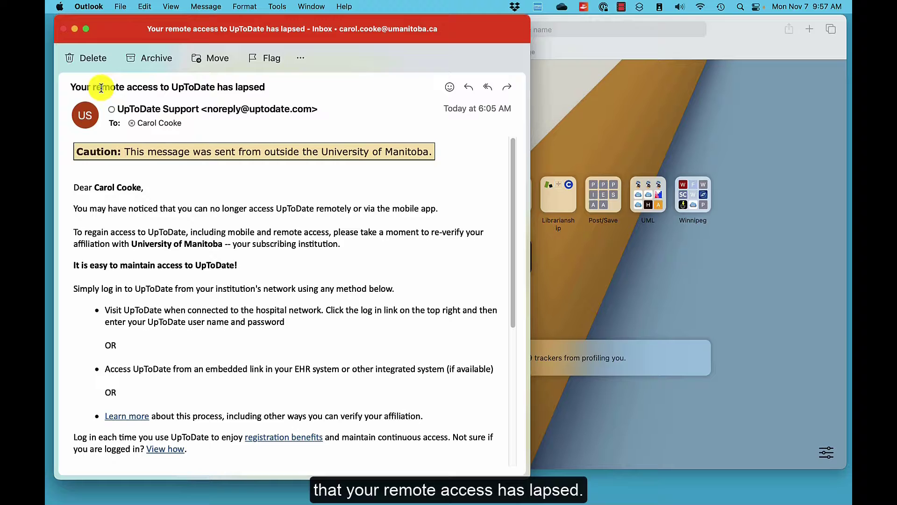
pyautogui.moveTo(209, 87)
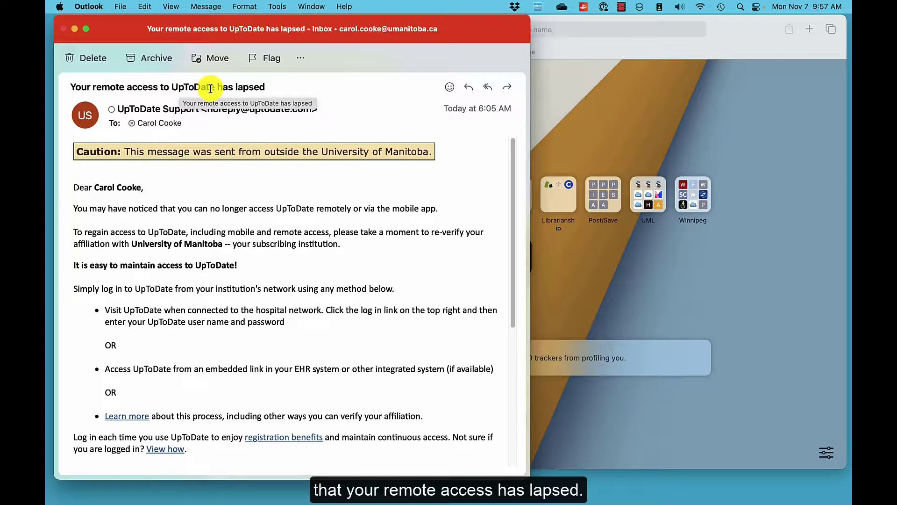
pyautogui.moveTo(339, 222)
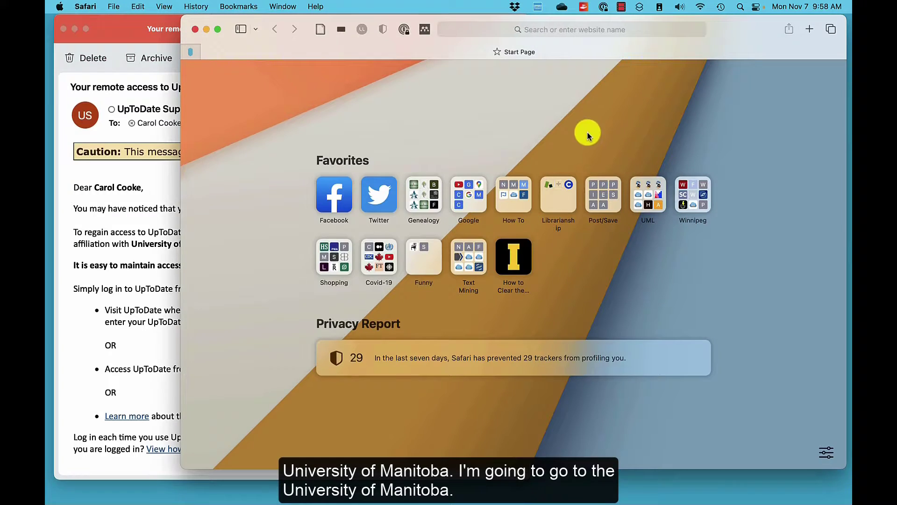
# - Open the UM Libraries site from Favorites and choose Databases A–Z under Find materials
pyautogui.click(573, 30)
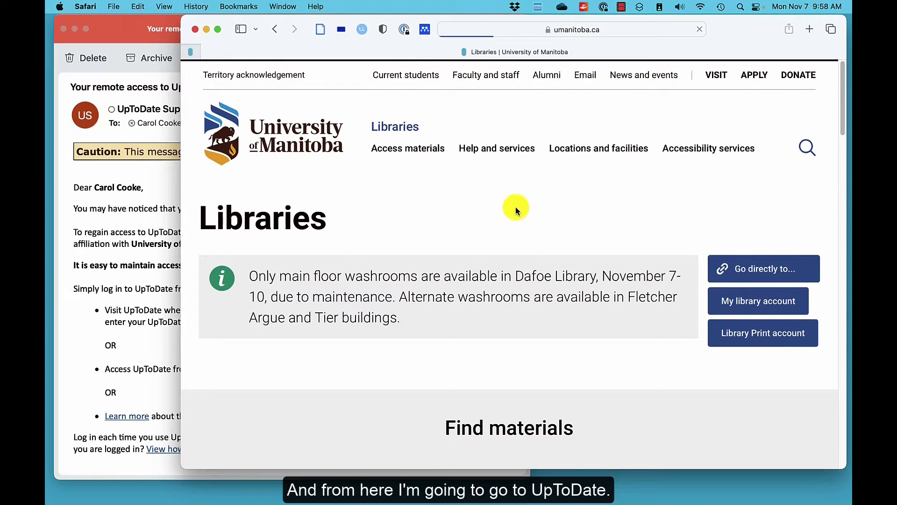
pyautogui.scroll(-3)
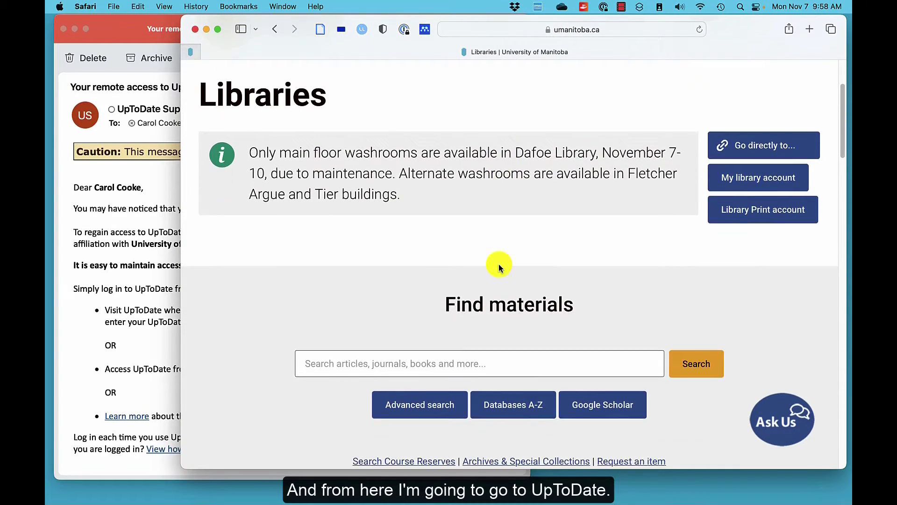
pyautogui.scroll(-3)
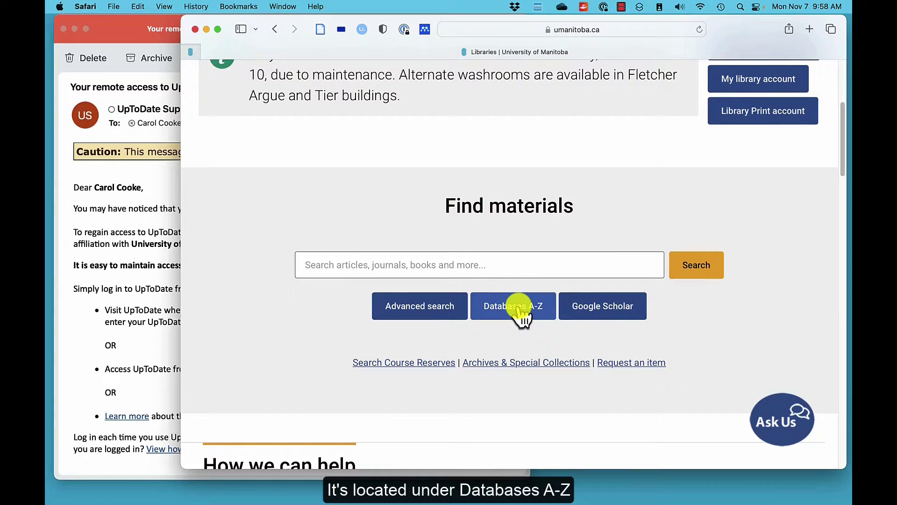
pyautogui.click(512, 305)
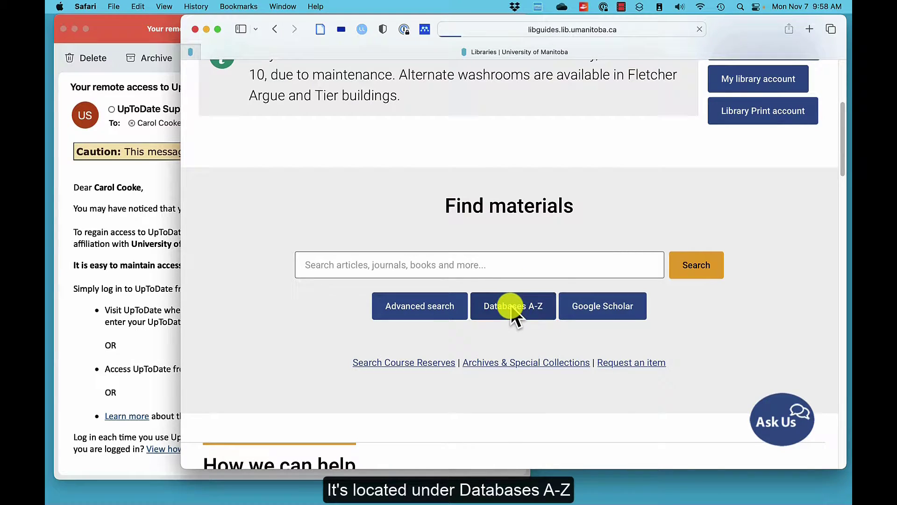
# - Filter the A–Z databases to letter U and open UpToDate
pyautogui.click(513, 305)
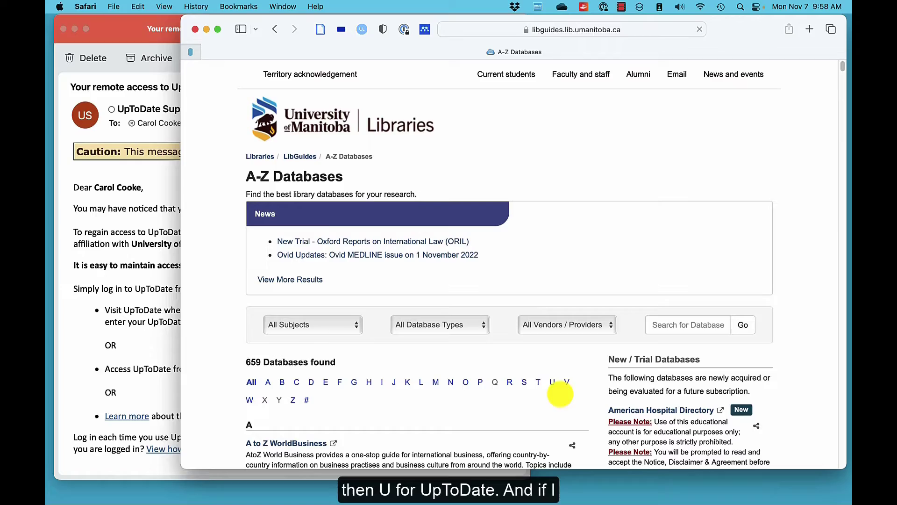
pyautogui.click(551, 382)
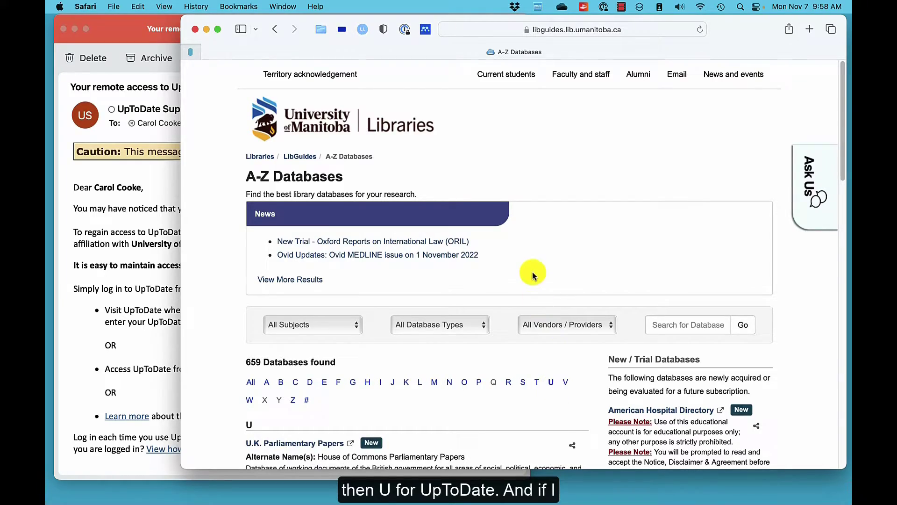
pyautogui.scroll(-3)
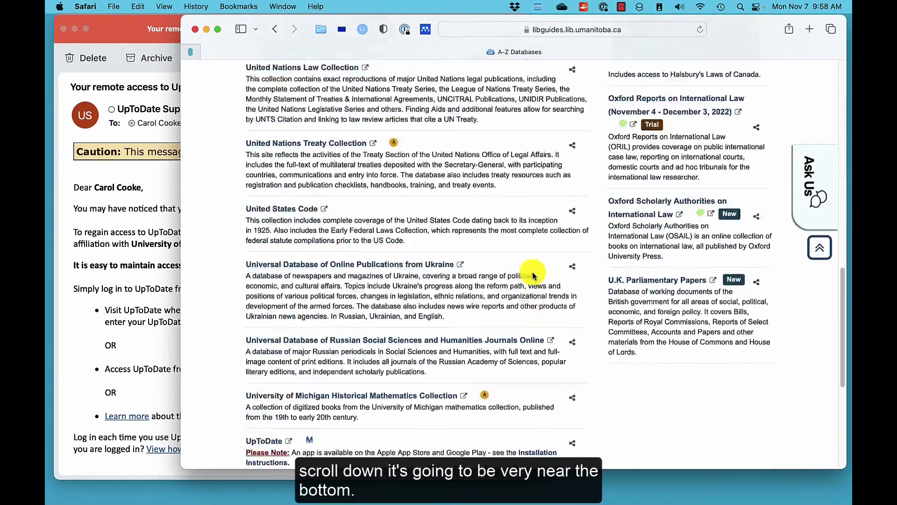
pyautogui.scroll(-3)
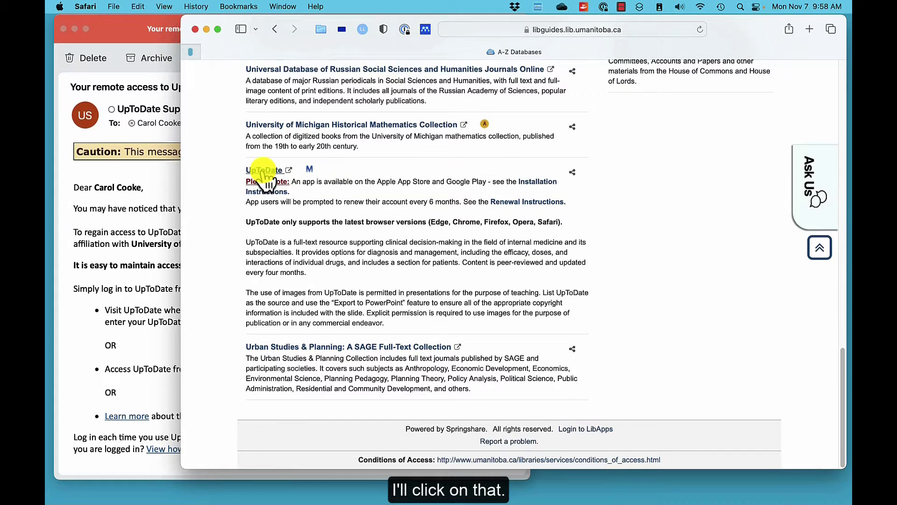
pyautogui.click(261, 171)
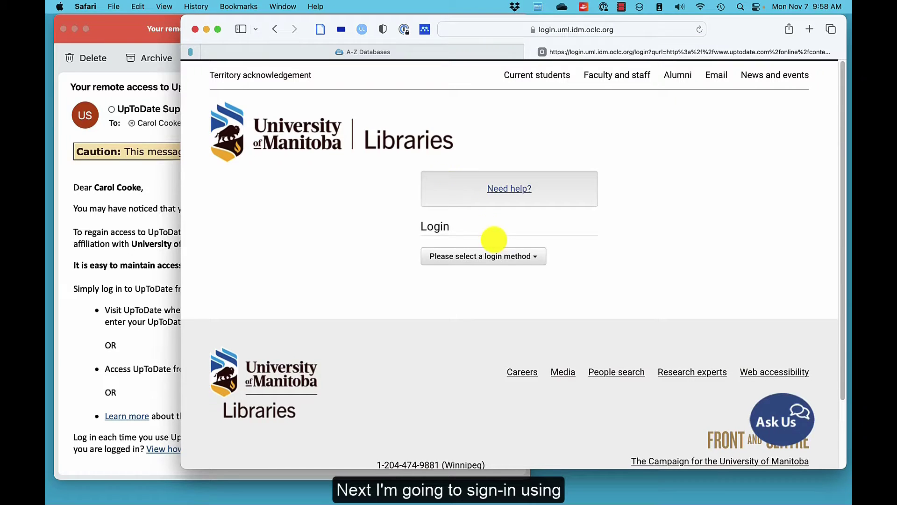
pyautogui.moveTo(535, 261)
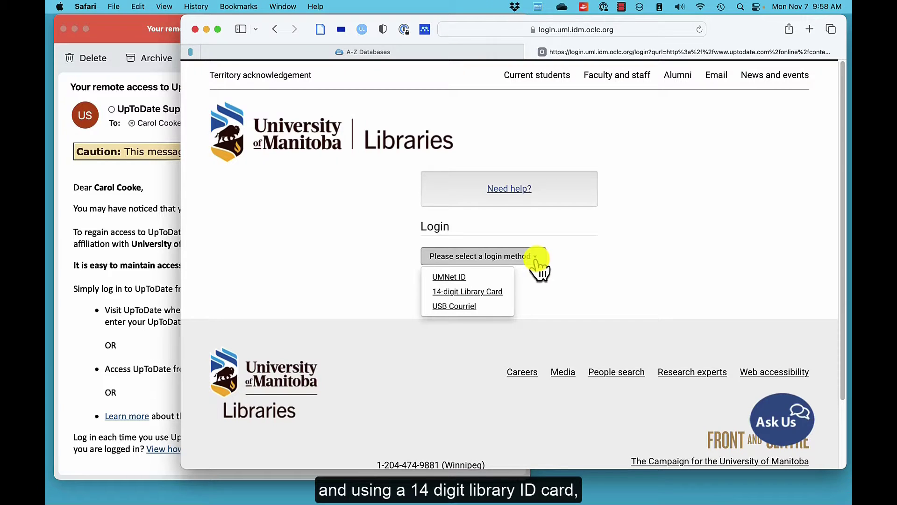
pyautogui.moveTo(475, 298)
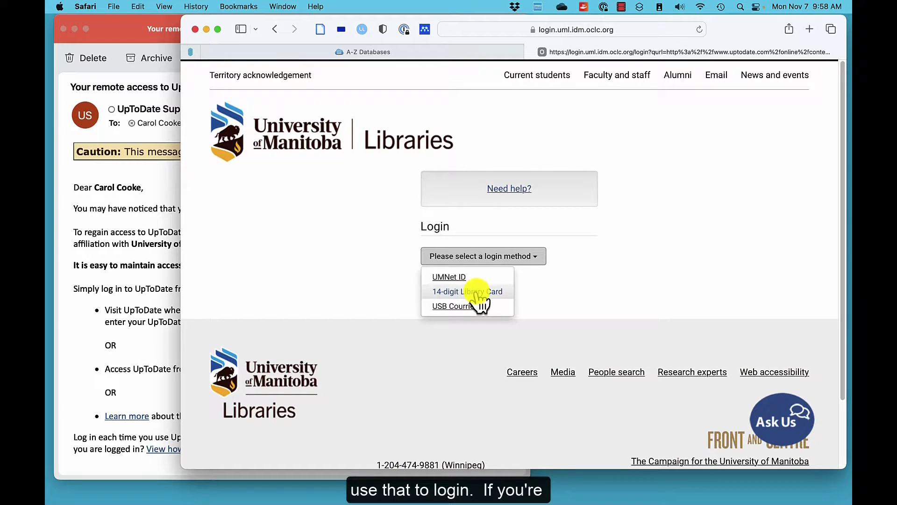
pyautogui.moveTo(458, 281)
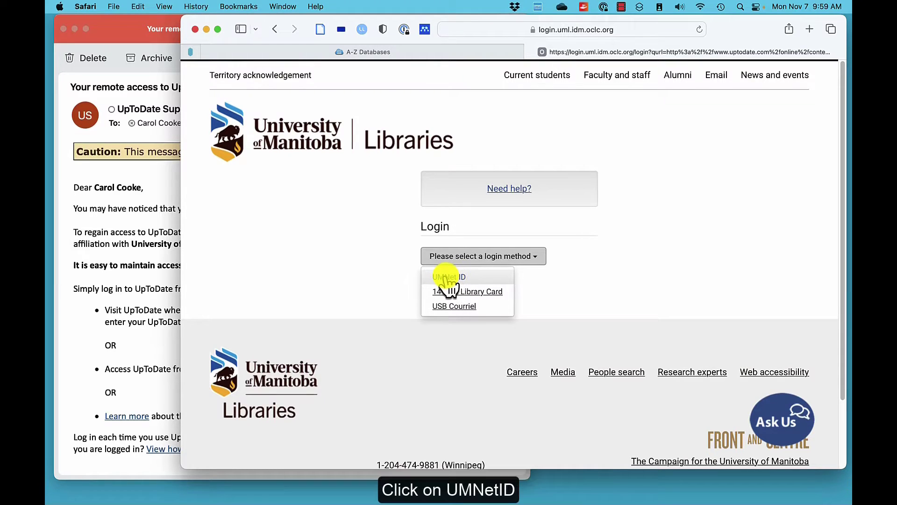
# - Choose UMNet ID as the login method and fill in the saved university login
pyautogui.click(448, 276)
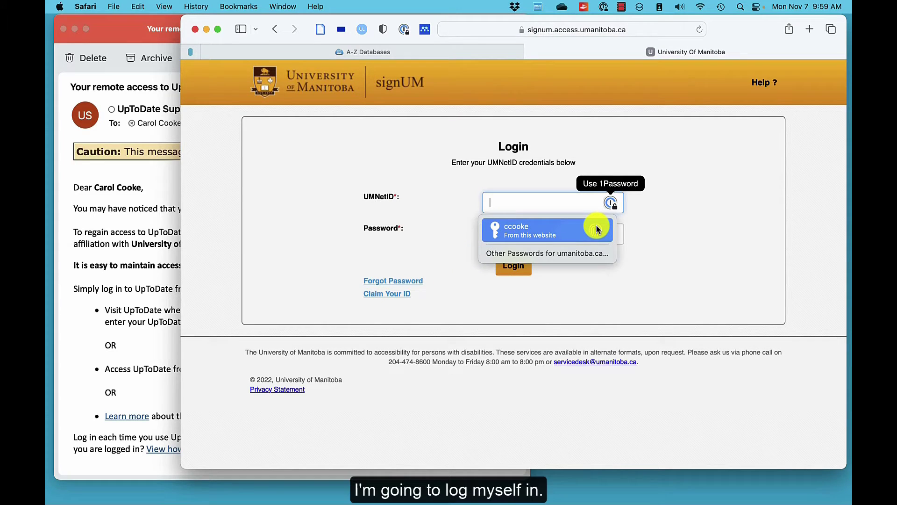
pyautogui.click(547, 229)
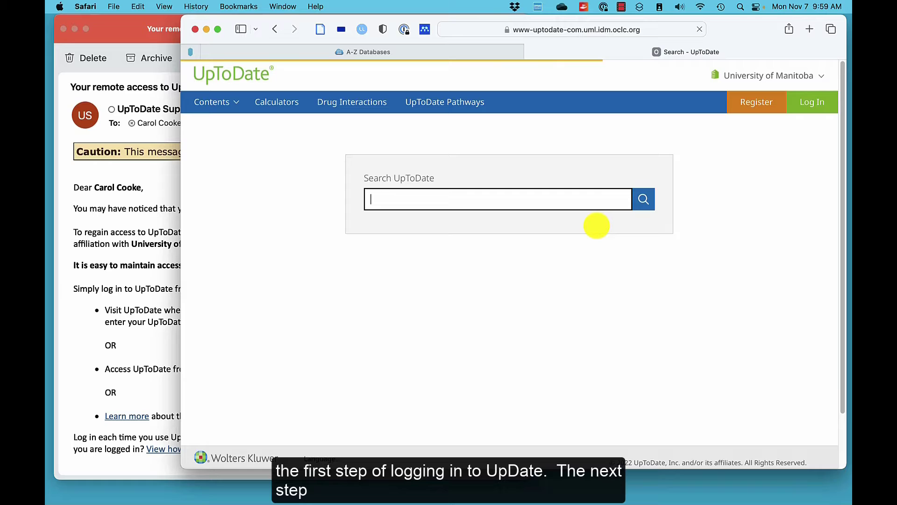
pyautogui.moveTo(685, 190)
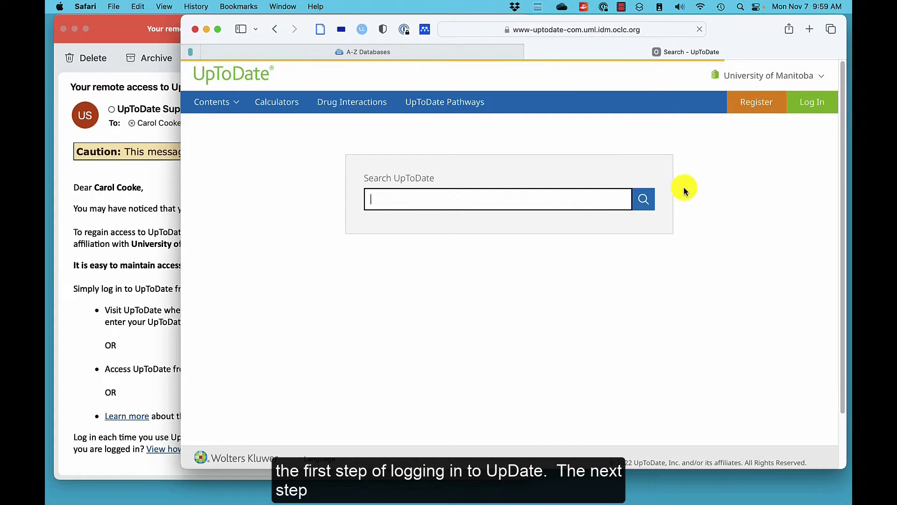
pyautogui.moveTo(791, 134)
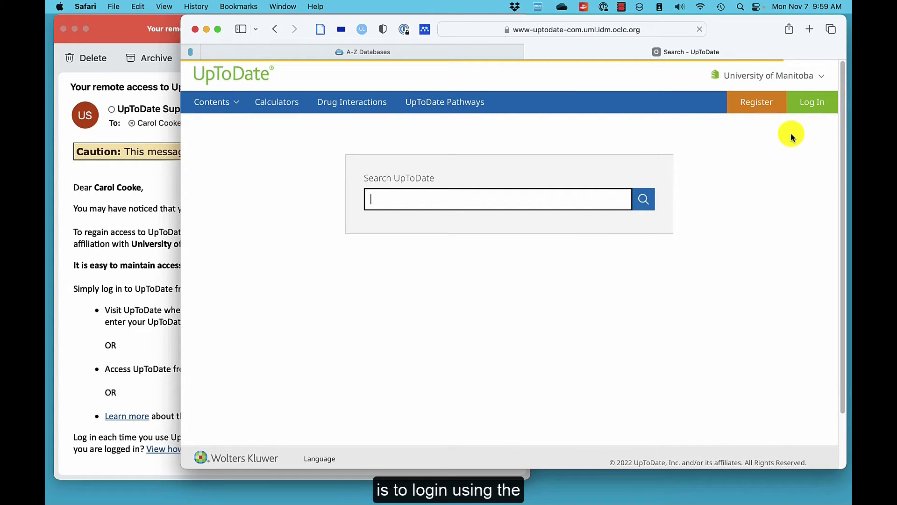
pyautogui.moveTo(813, 117)
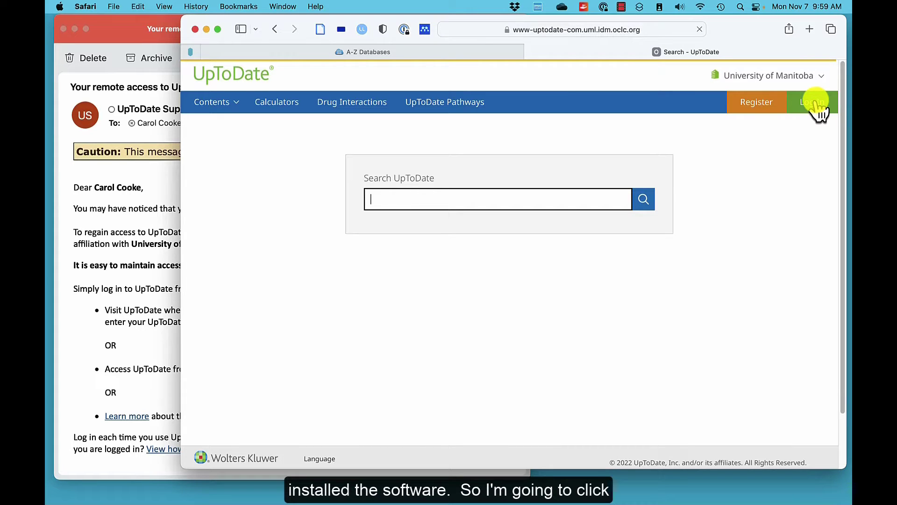
# - Log in to the personal UpToDate account using the saved 1Password username and password
pyautogui.click(812, 102)
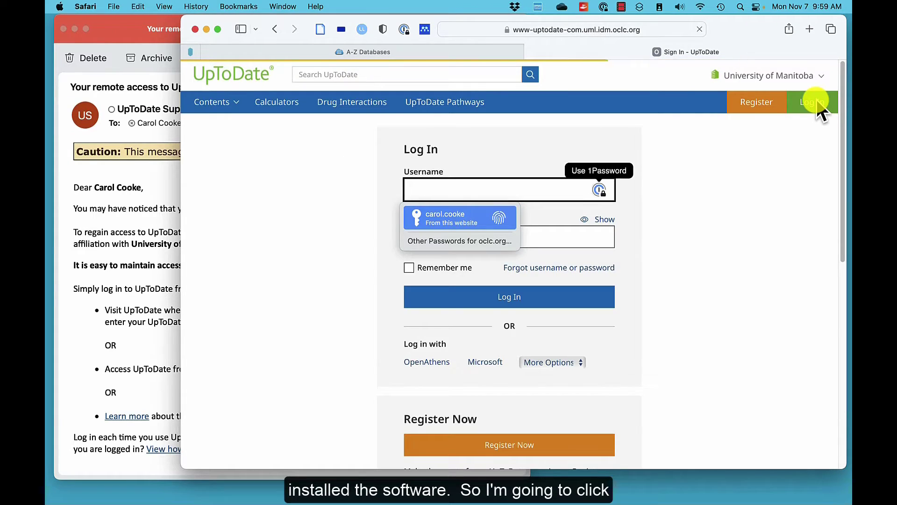
pyautogui.click(459, 217)
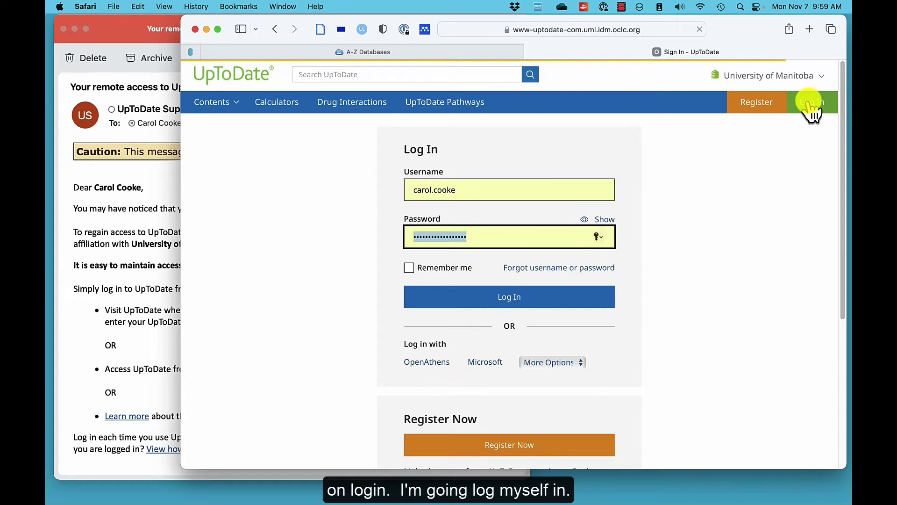
pyautogui.click(527, 297)
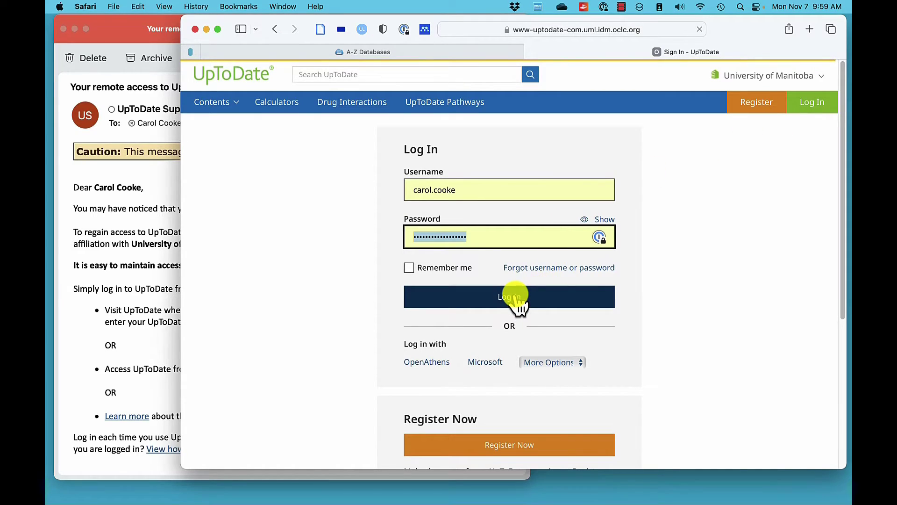
pyautogui.click(510, 296)
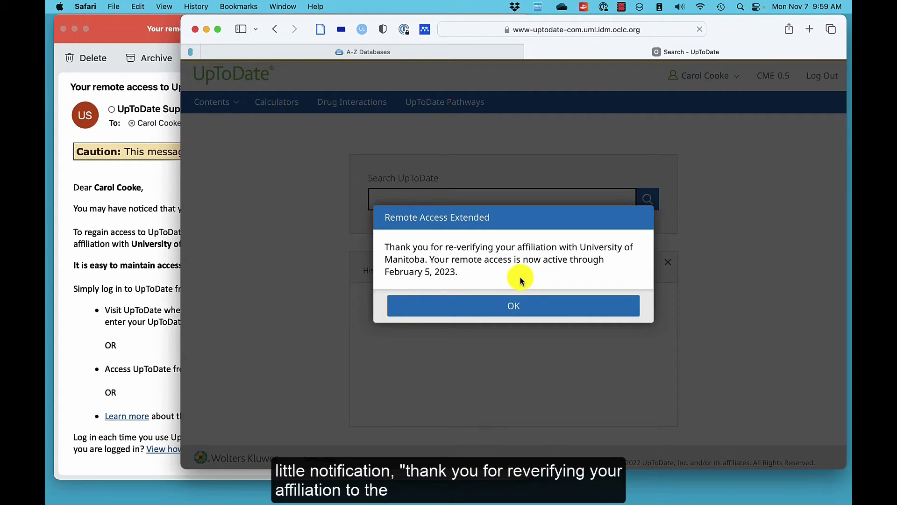
pyautogui.moveTo(525, 273)
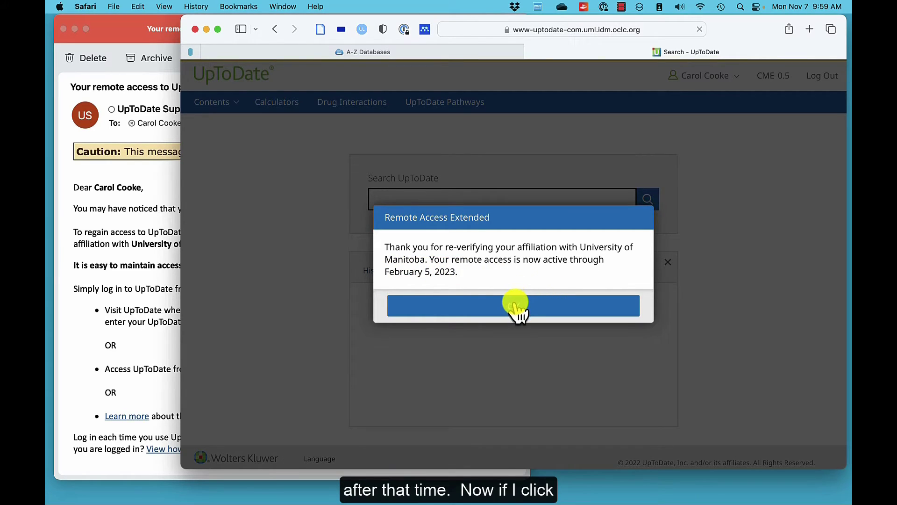
# - Dismiss the Remote Access Extended notice and log out of UpToDate
pyautogui.click(514, 305)
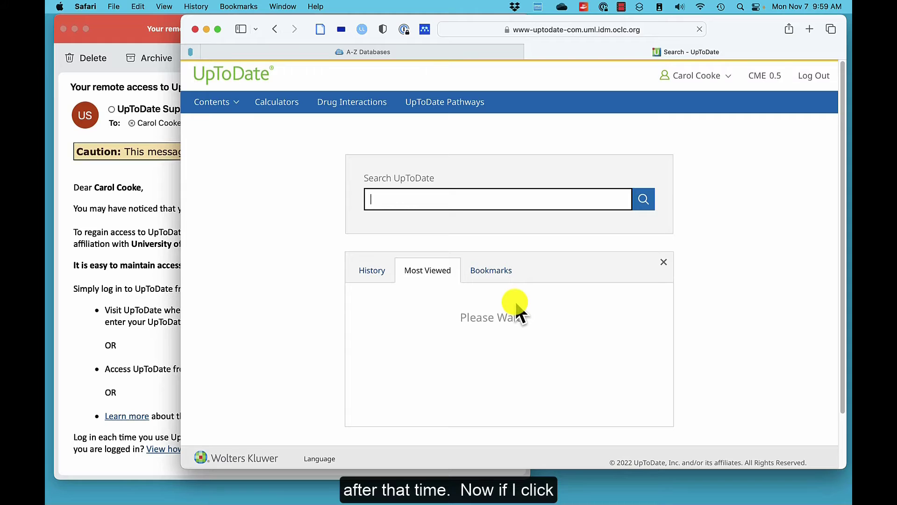
pyautogui.moveTo(687, 113)
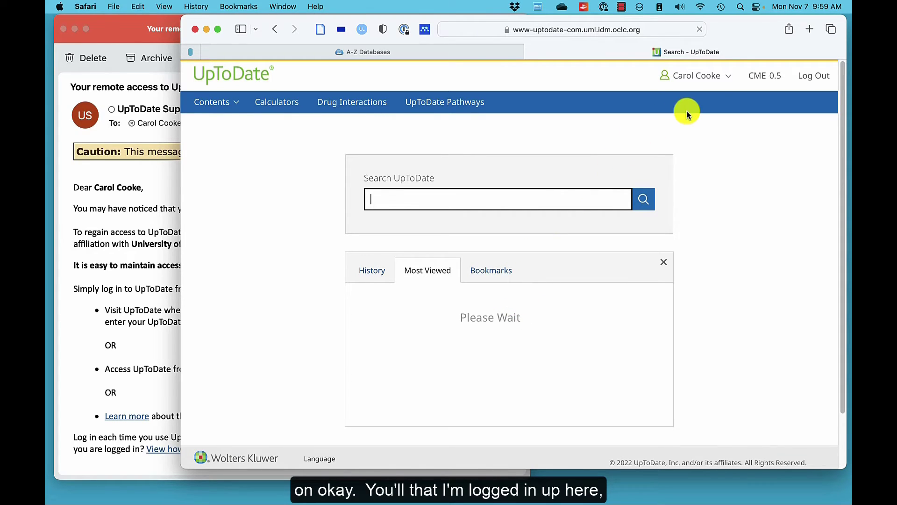
pyautogui.click(696, 75)
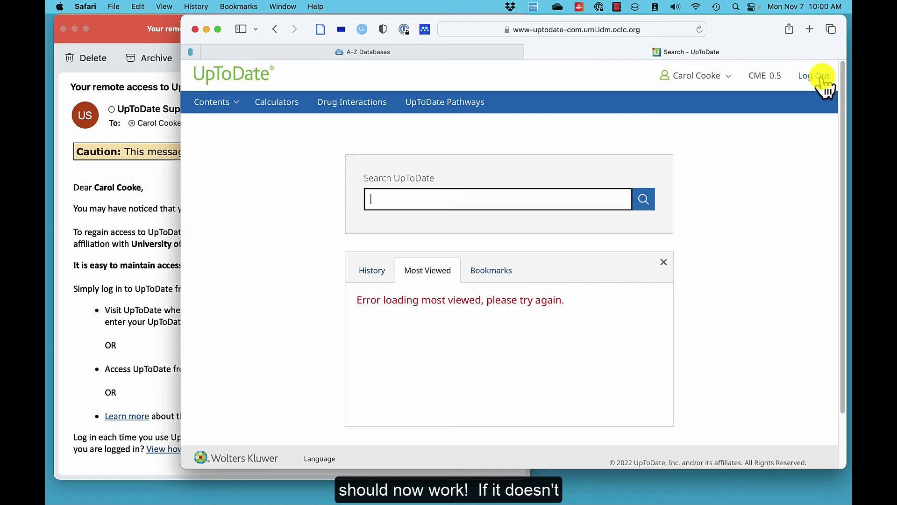
pyautogui.click(814, 74)
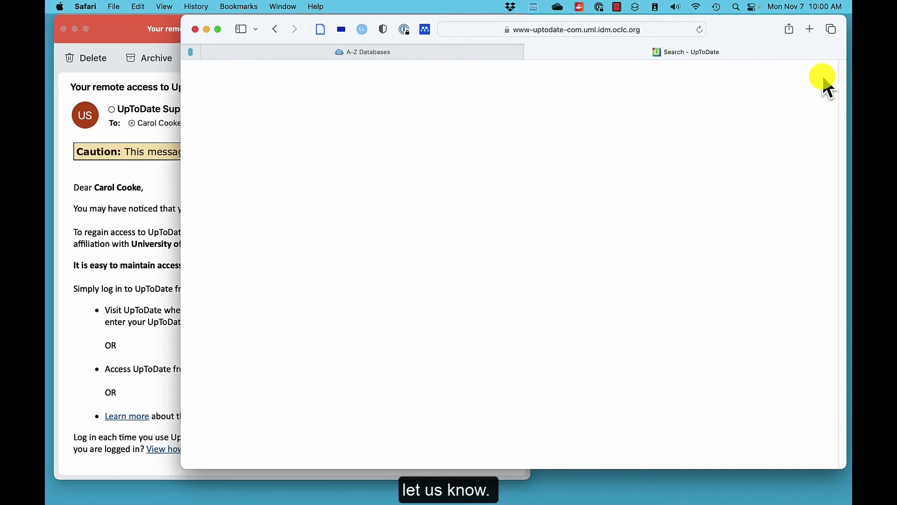